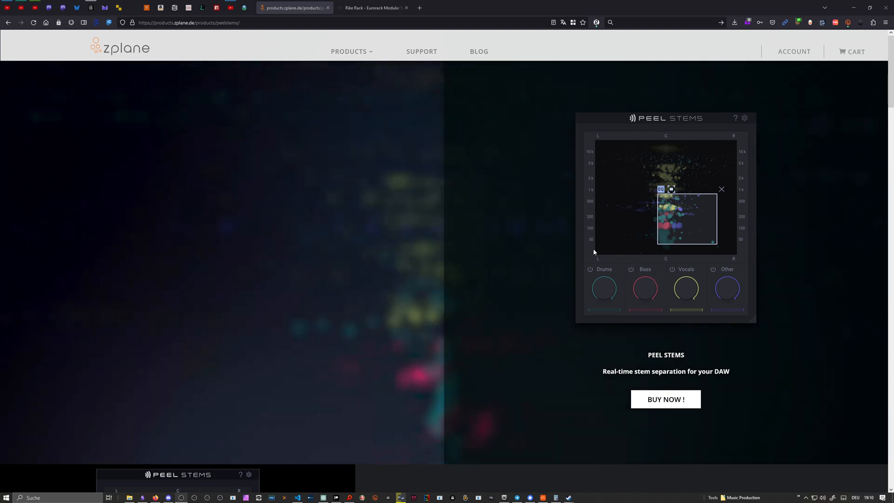
Scroll through the PEEL STEMS page's remove, rebalance, remix and refine sections.
scroll("down", 3)
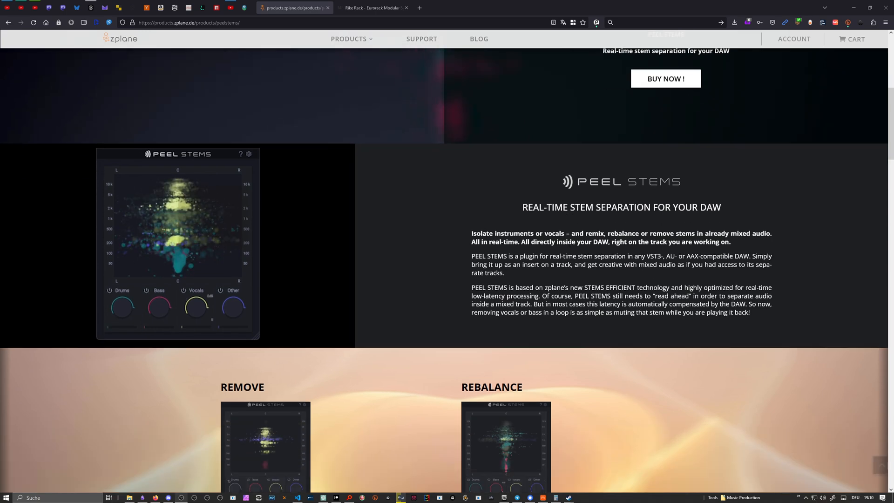
scroll("down", 3)
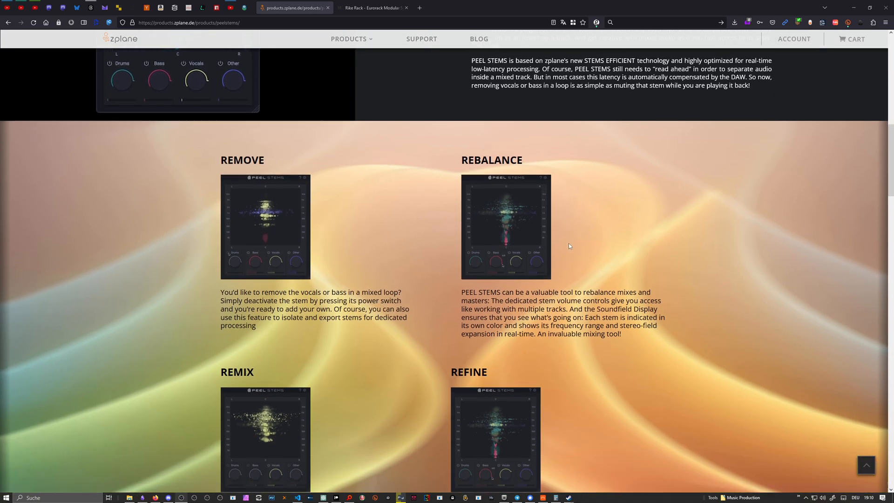
scroll("down", 3)
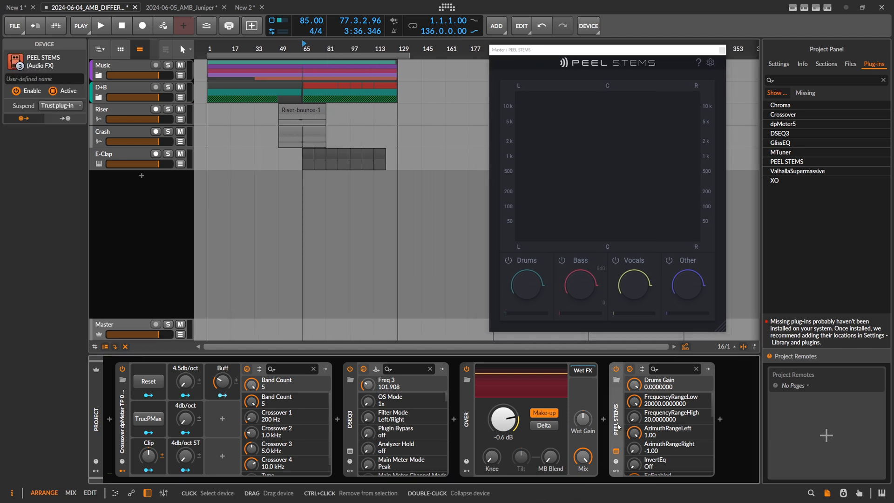
Select the Music group track and start playback with the PEEL STEMS window enlarged.
left_click(302, 48)
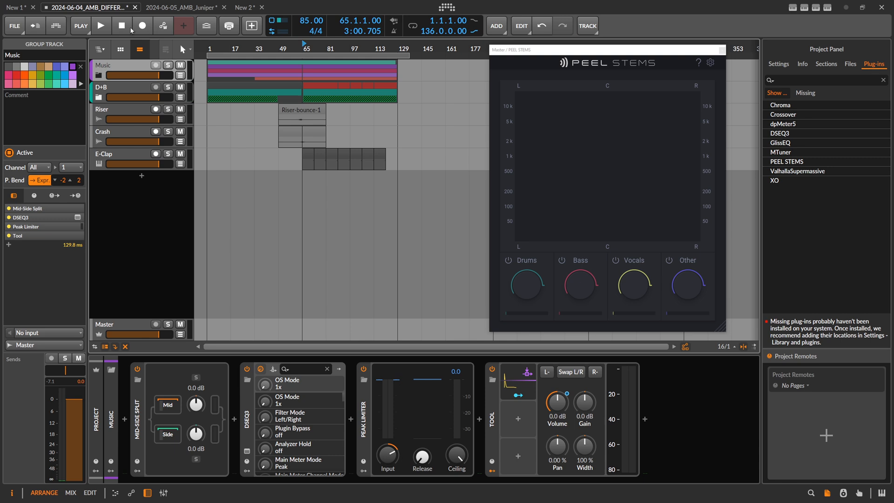
left_click(102, 26)
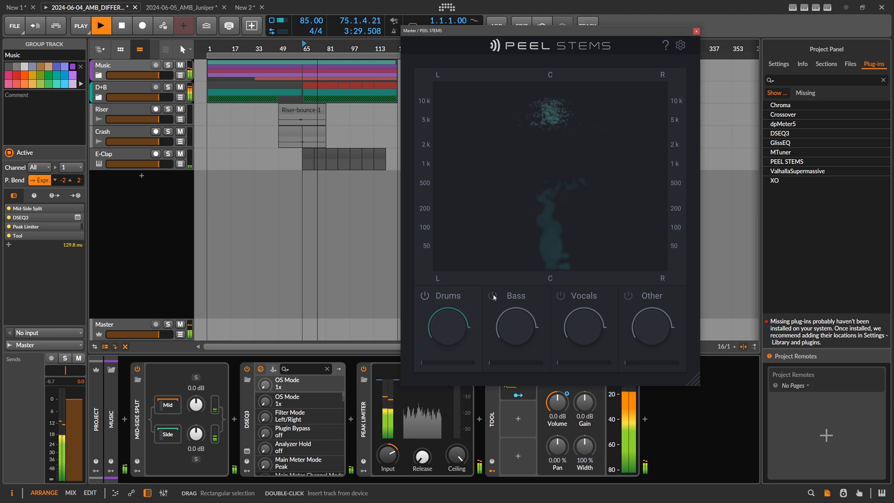
Stop playback and view the Master track's PEEL STEMS window with all four stems.
left_click(491, 295)
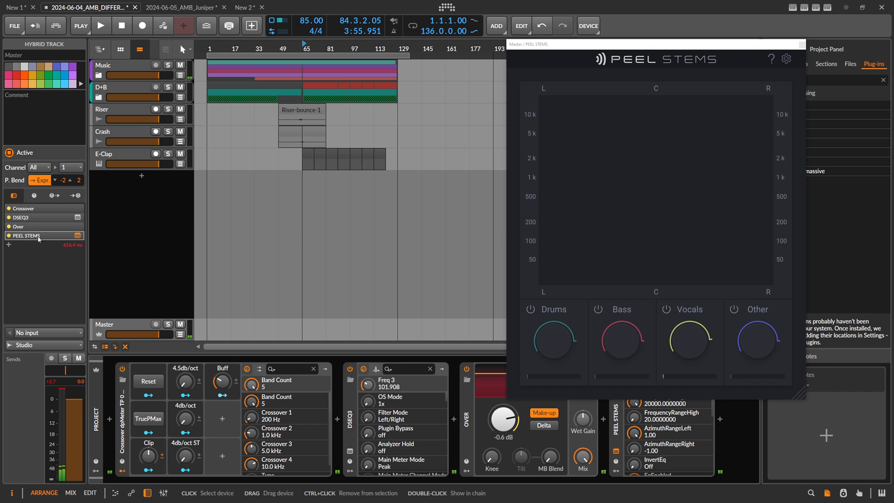
mouse_move(64, 241)
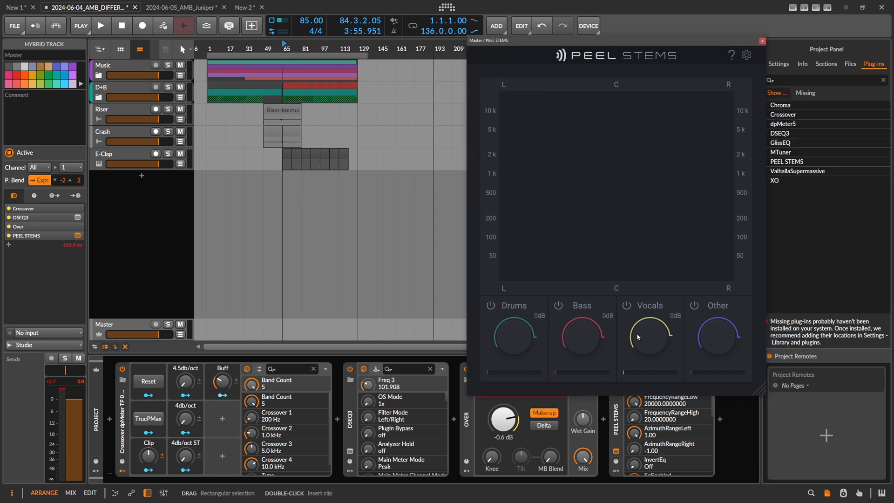
mouse_move(619, 331)
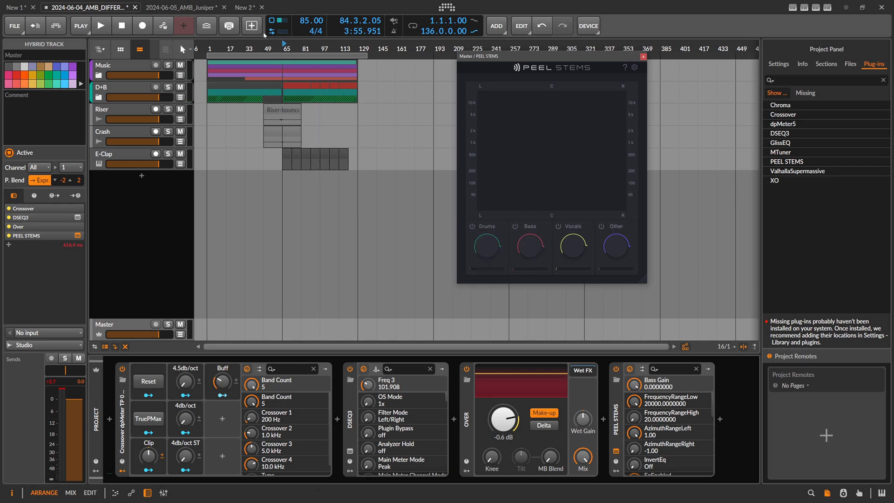
Switch to the New 2 project, activate its audio engine and play the song.
left_click(243, 7)
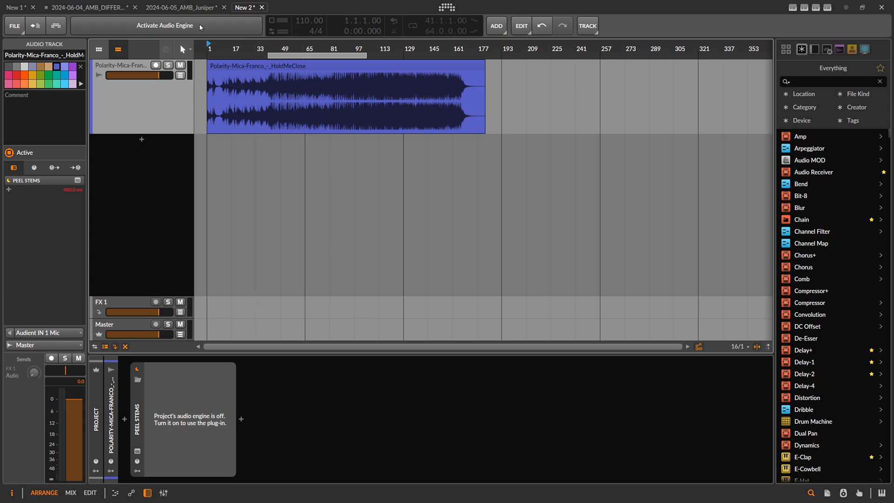
left_click(165, 25)
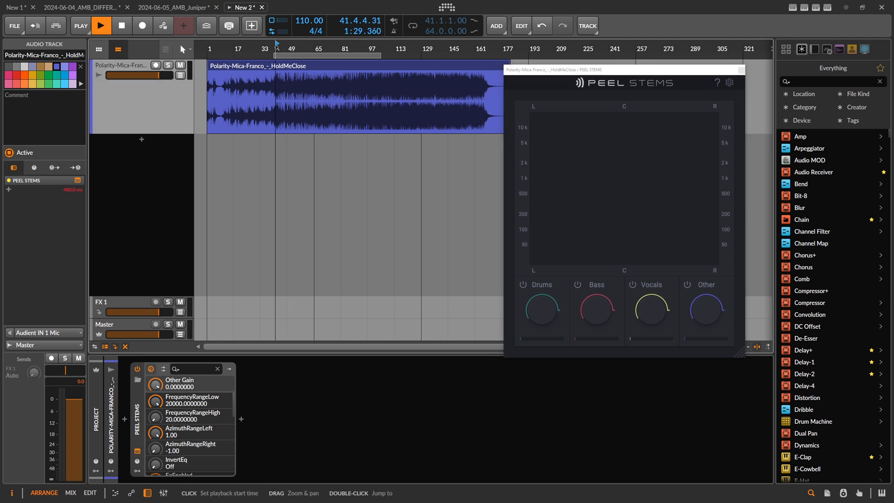
left_click(102, 25)
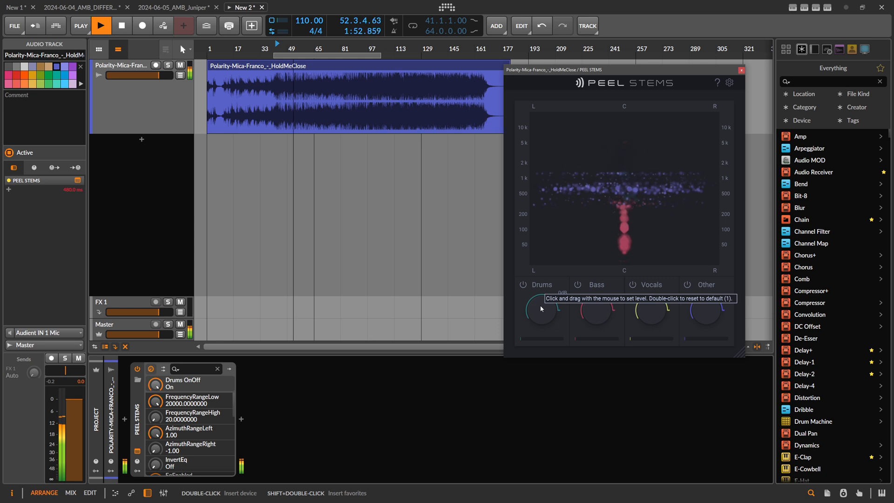
left_click(101, 25)
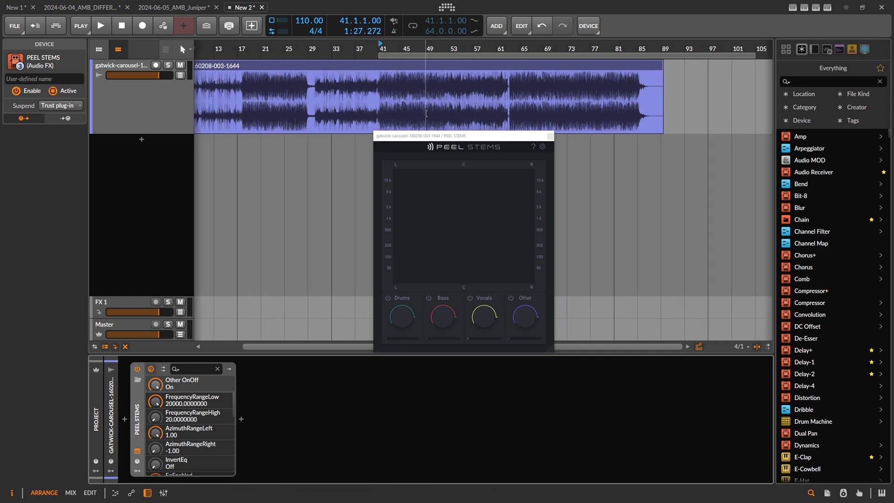
Play the new recording and make PEEL STEMS isolate Drums instead of Vocals.
left_click(101, 26)
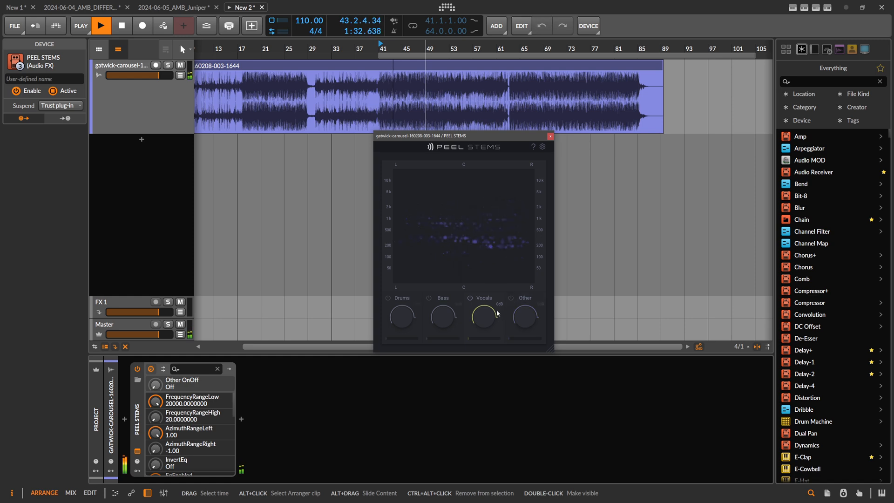
mouse_move(471, 341)
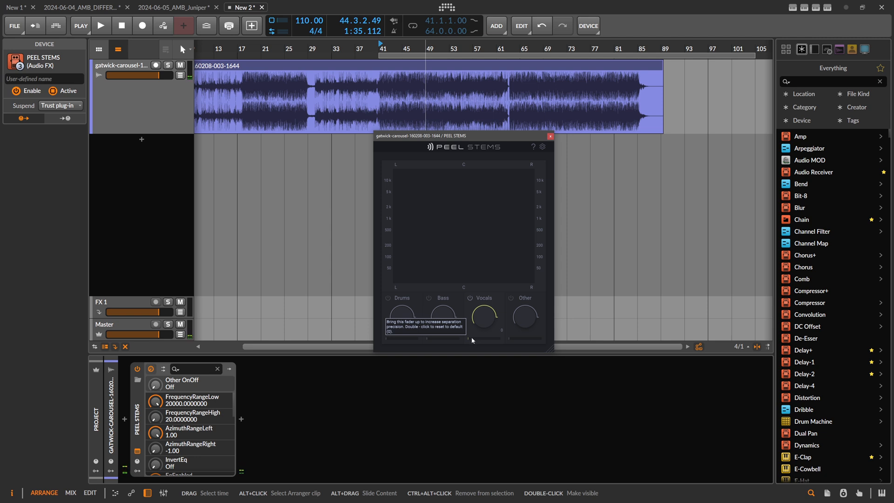
mouse_move(471, 341)
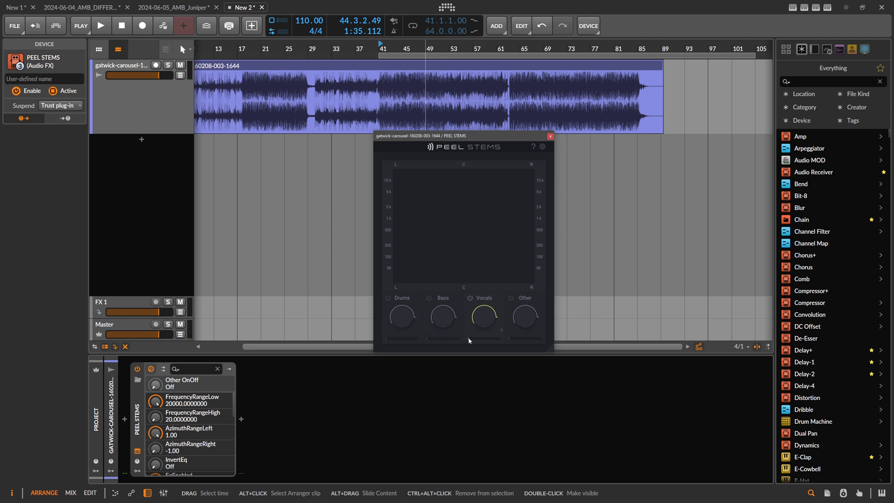
left_click(101, 26)
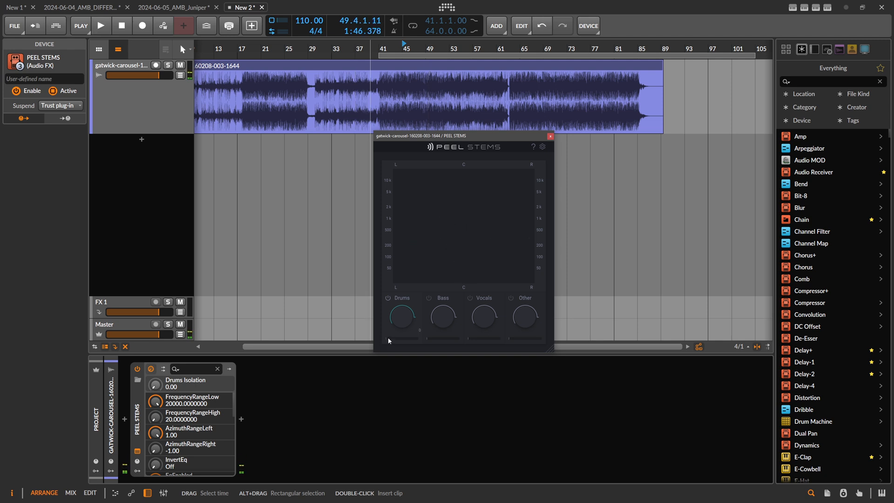
Push Drums isolation to 1.00, reset it to 0, and play with Drums, Bass and Other on.
left_click_drag(390, 339, 415, 339)
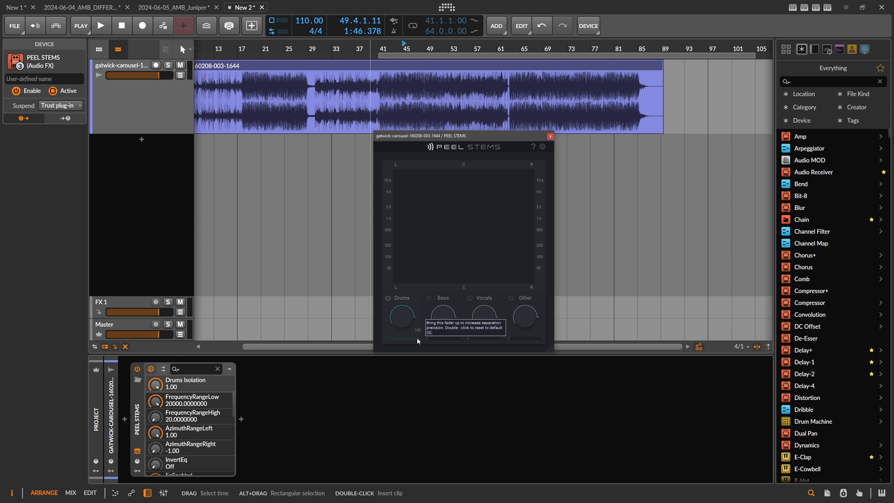
mouse_move(408, 326)
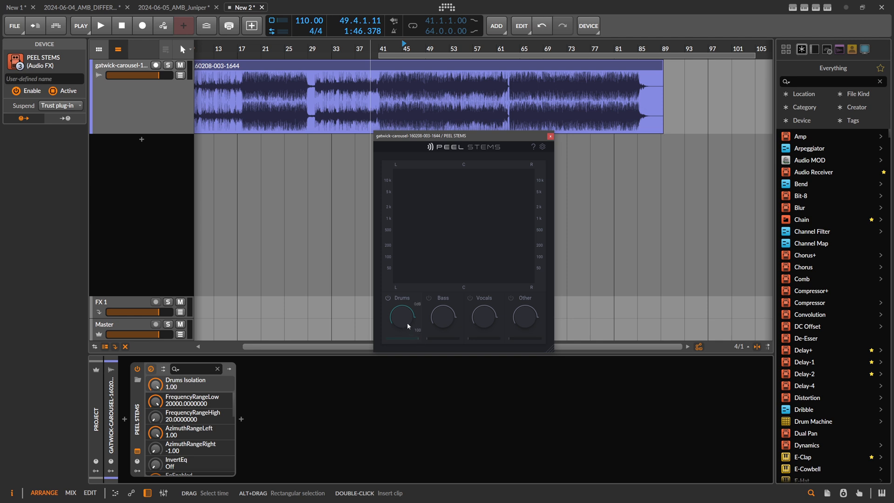
left_click(101, 26)
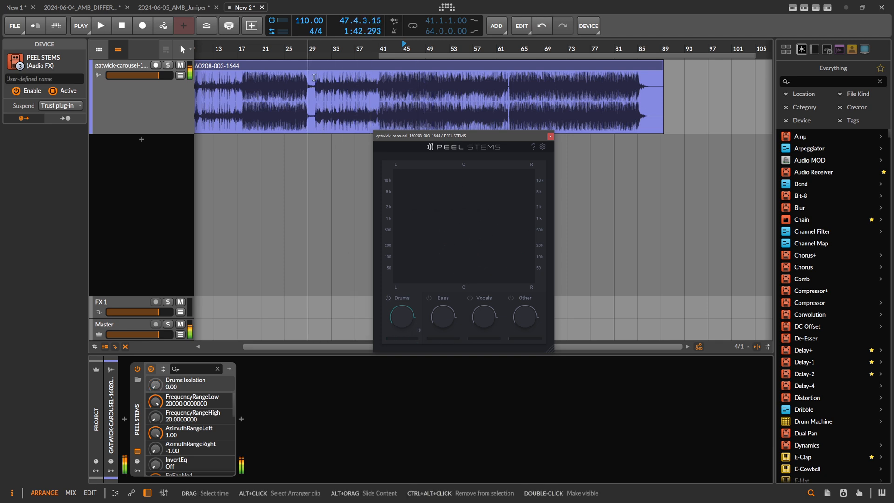
left_click(101, 26)
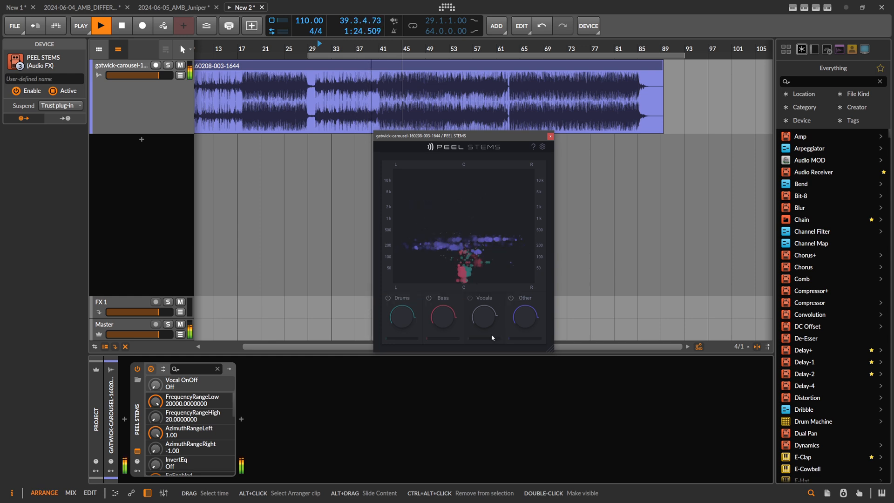
Stop and restart playback, then re-enable the Vocals stem in PEEL STEMS.
left_click(101, 26)
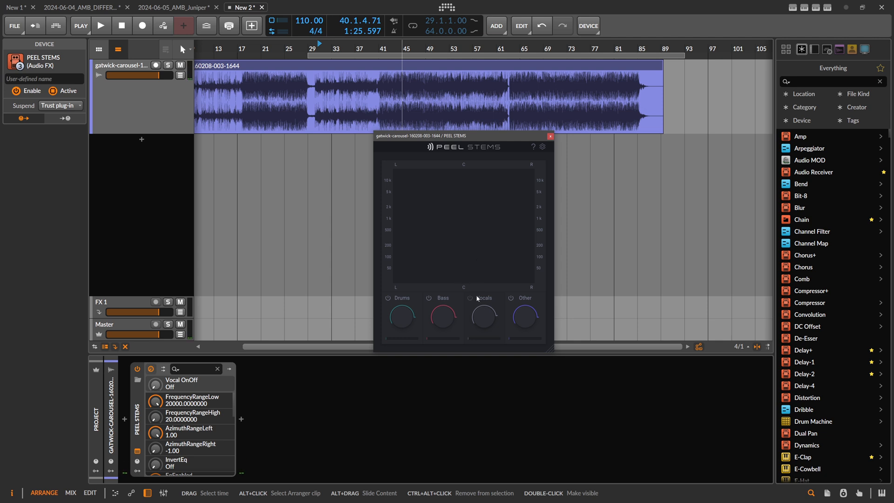
left_click(101, 26)
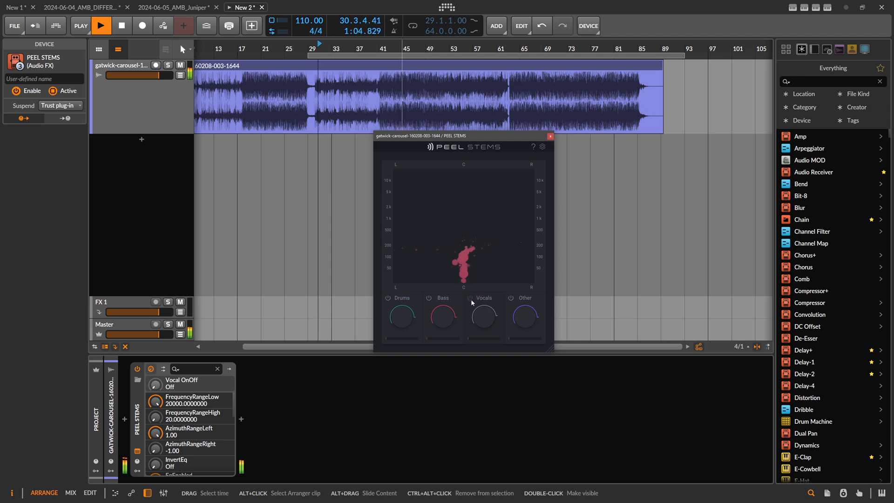
left_click(470, 297)
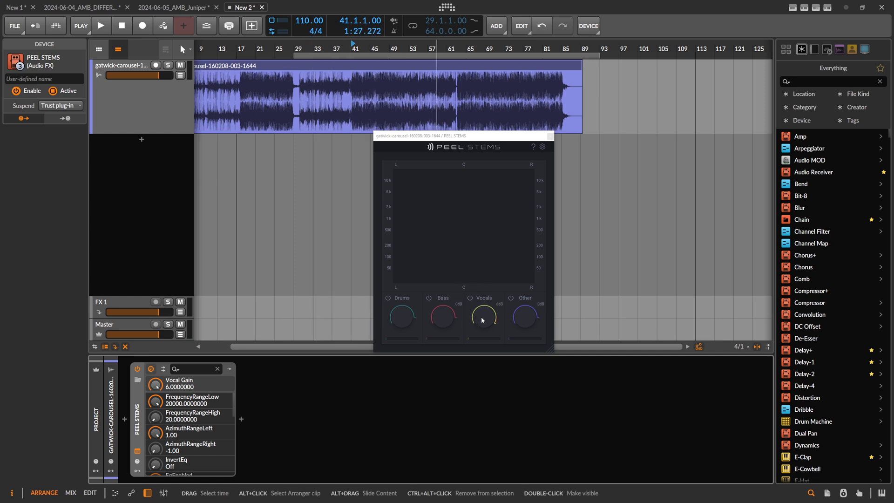
Boost Vocals to +6 dB, lower Other to −5 dB and trim Drums slightly.
left_click_drag(482, 319, 485, 325)
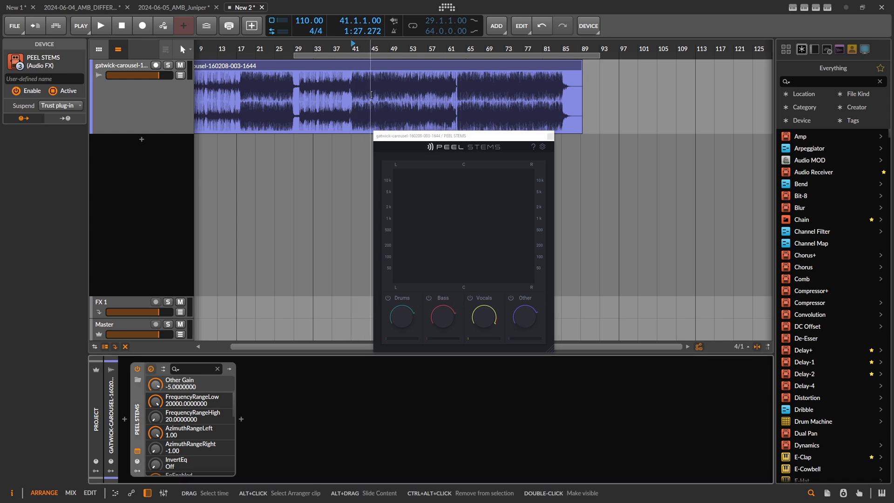
left_click(101, 26)
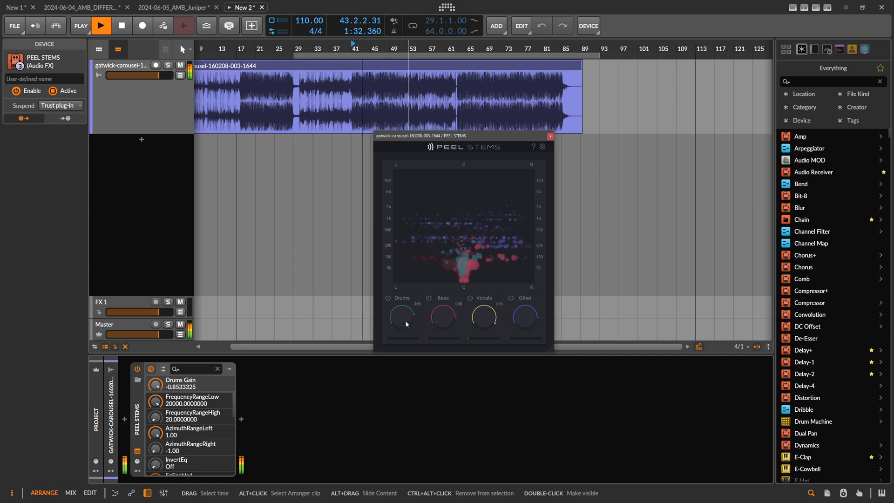
left_click_drag(401, 311, 406, 327)
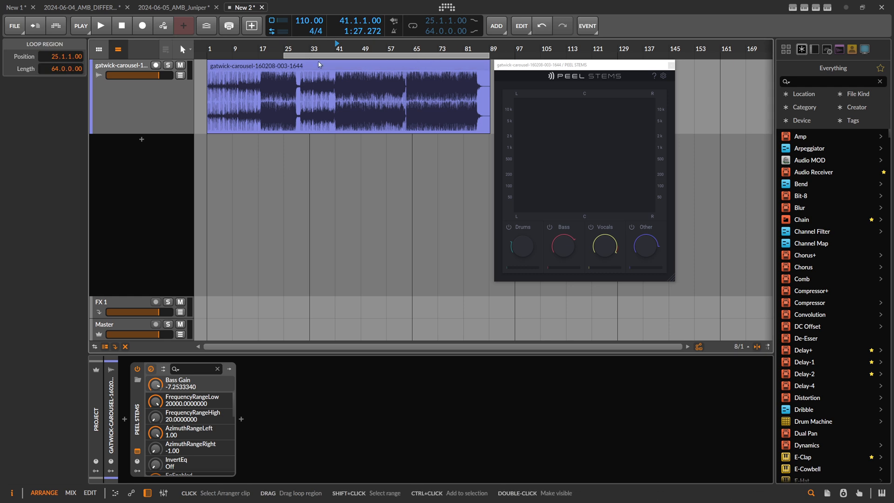
Cut Bass to about −7.25 dB and move the playback start to bar 25.
left_click(285, 49)
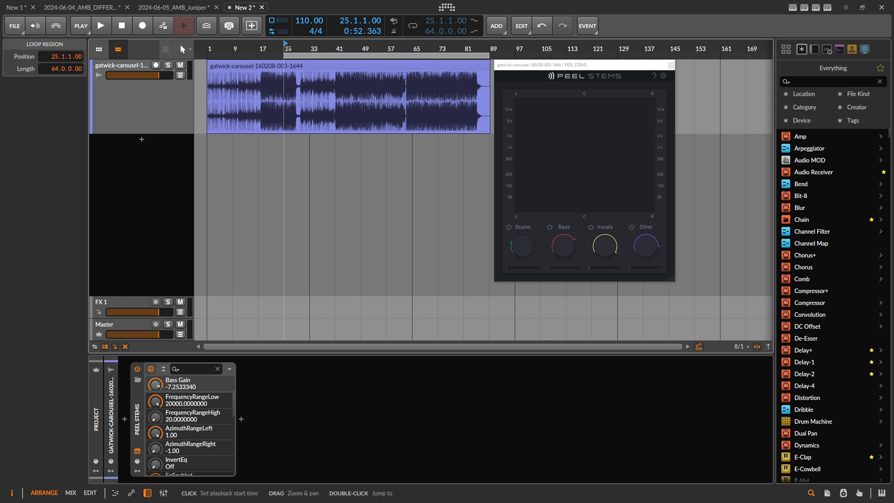